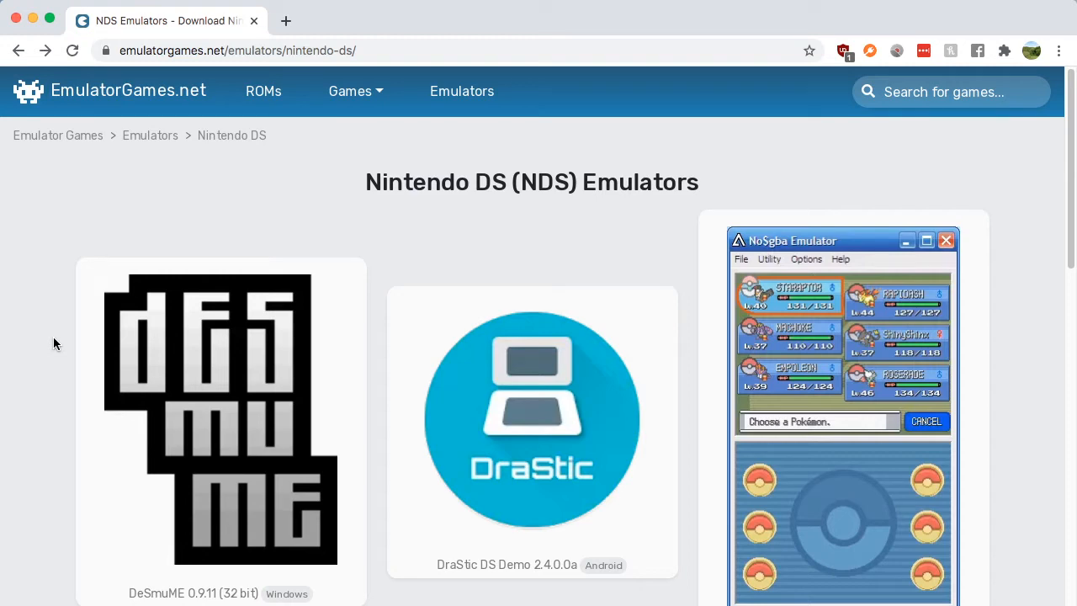
Scroll the Nintendo DS emulators list down to the DeSmuME v0.9.11 Mac entry.
scroll(down, 3)
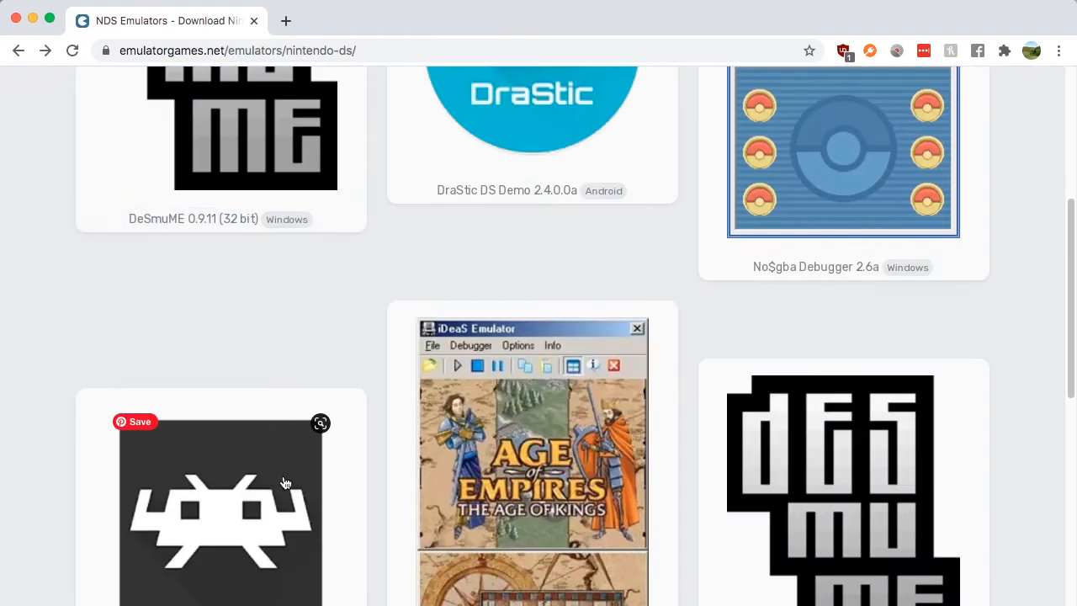
scroll(down, 3)
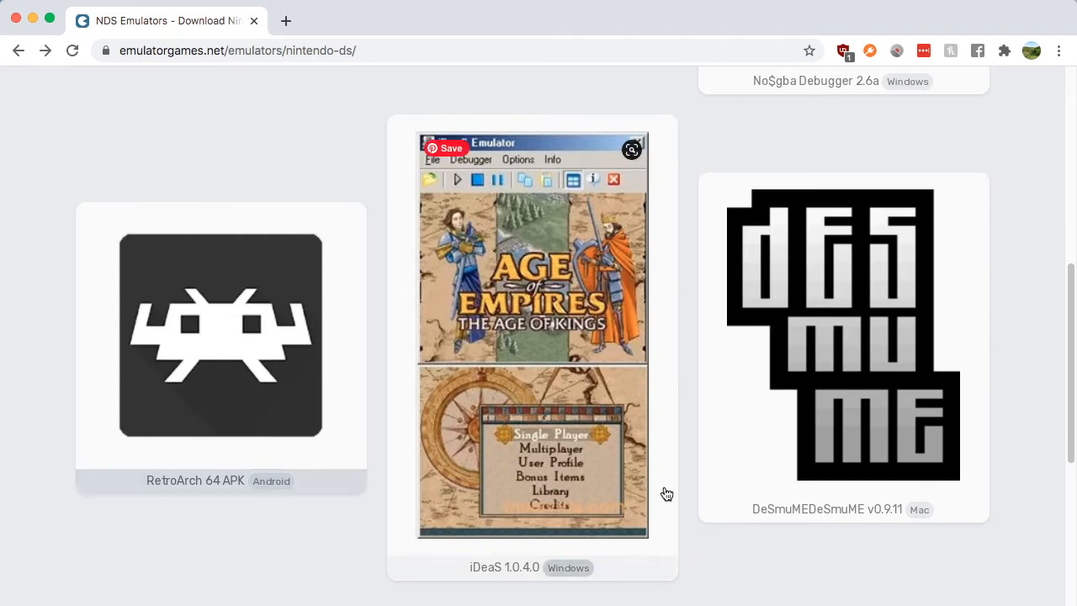
mouse_move(910, 398)
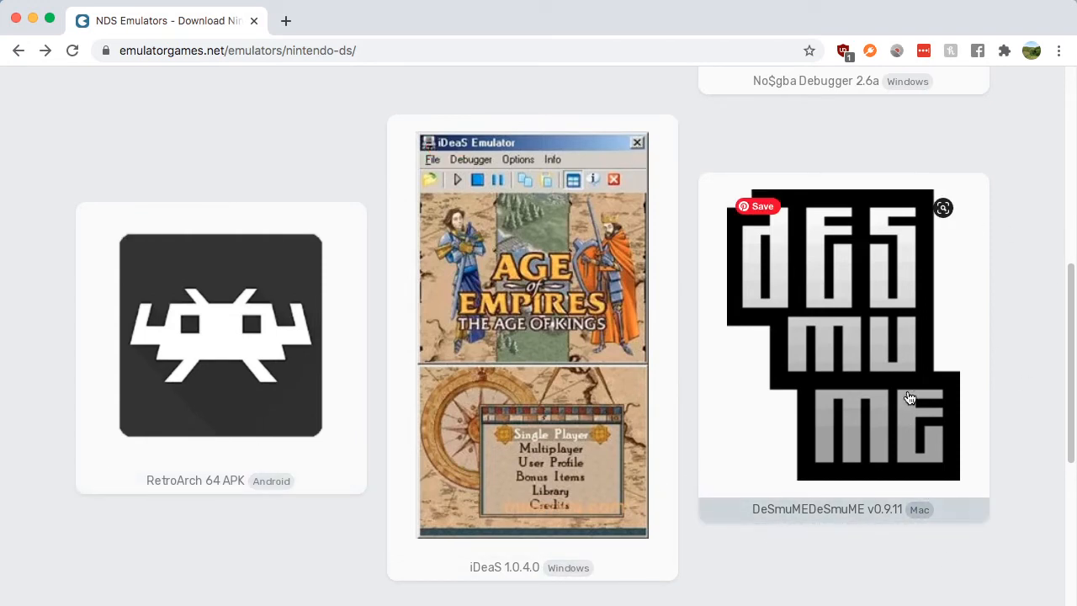
mouse_move(922, 391)
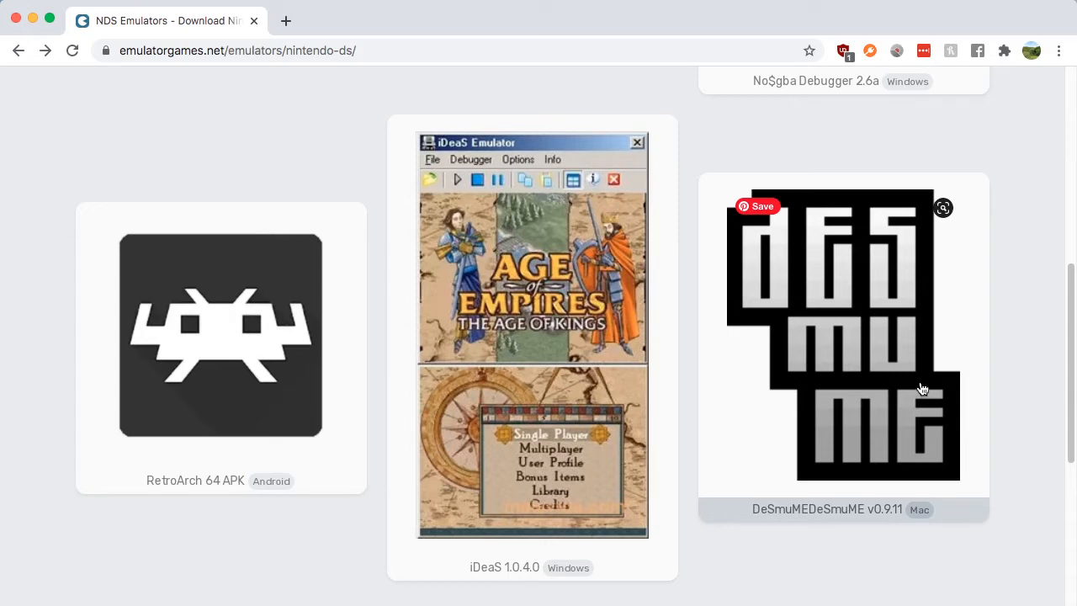
Open the DeSmuME v0.9.11 Mac emulator page with its rating, description and download option.
click(922, 370)
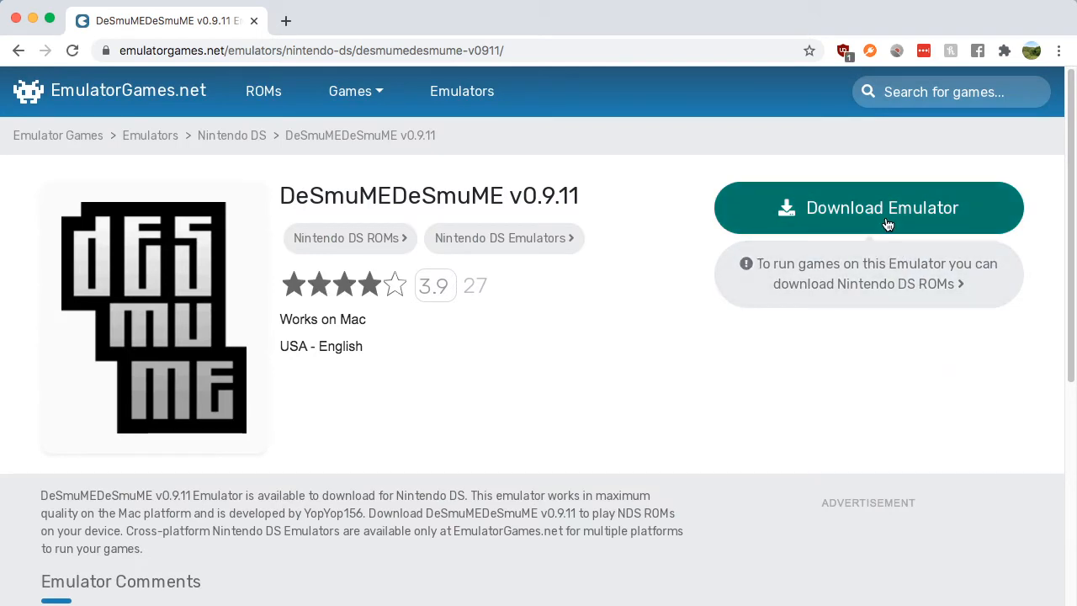
mouse_move(874, 269)
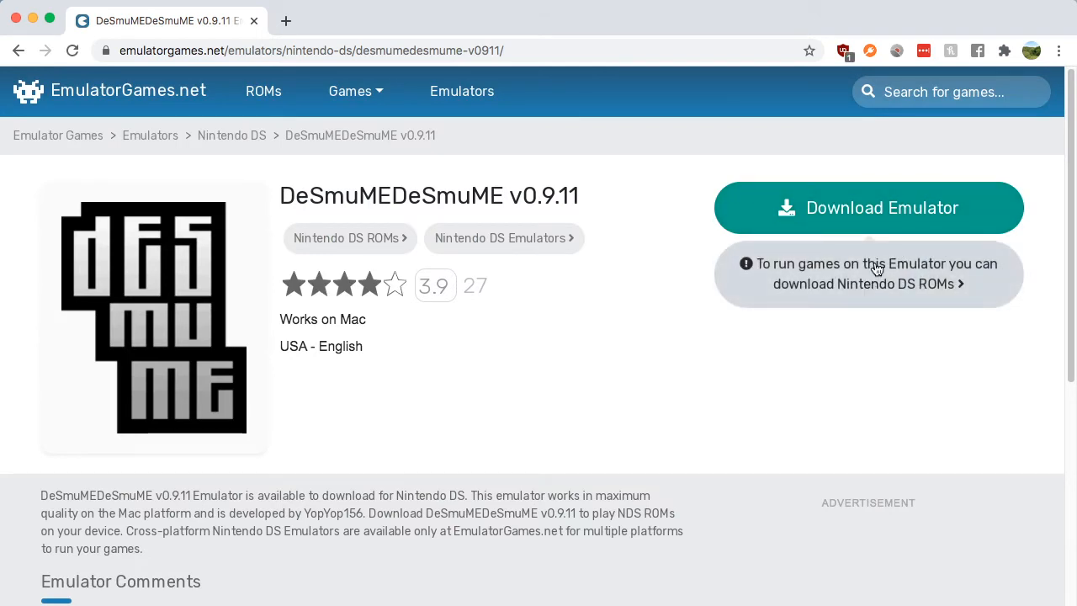
mouse_move(877, 281)
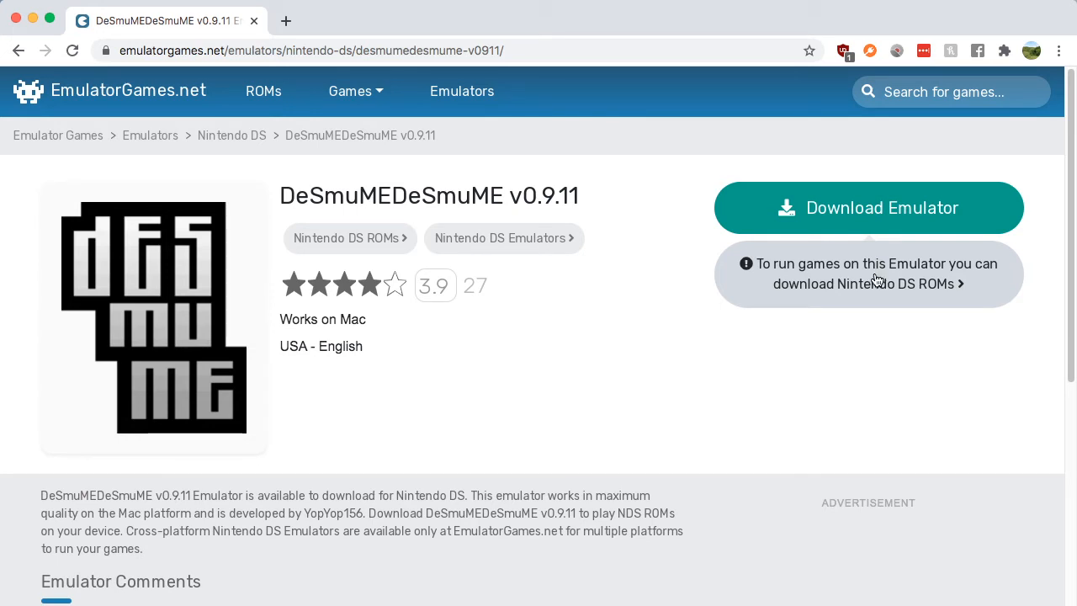
mouse_move(872, 284)
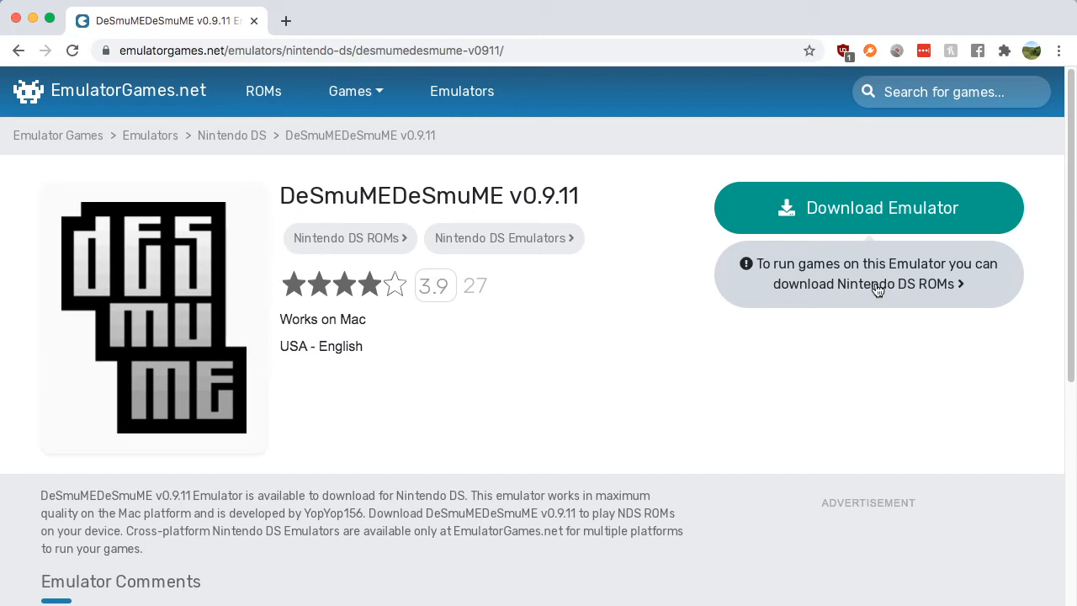
mouse_move(771, 465)
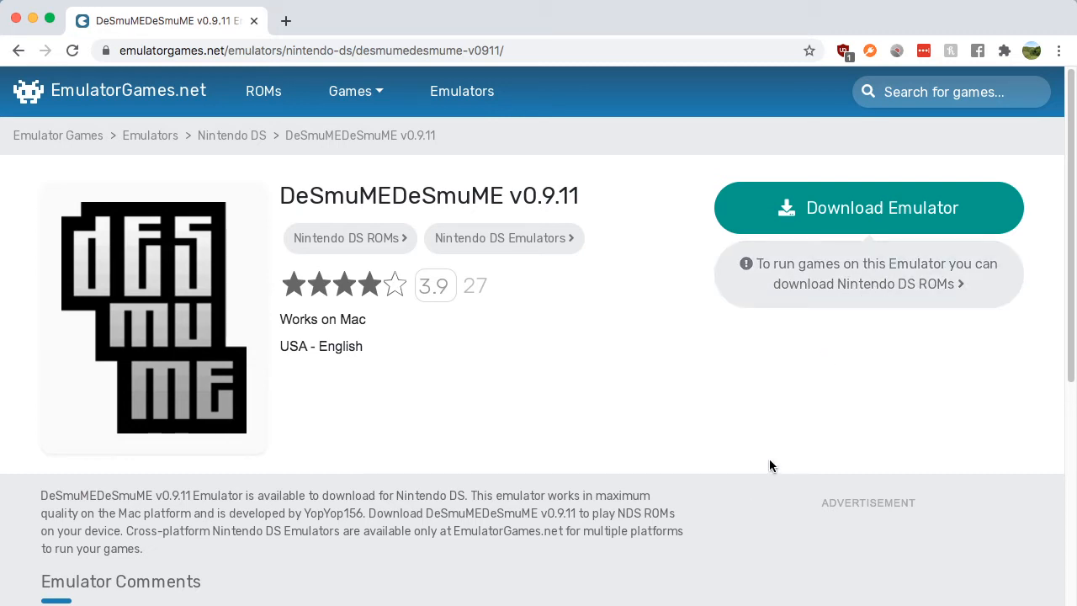
mouse_move(749, 496)
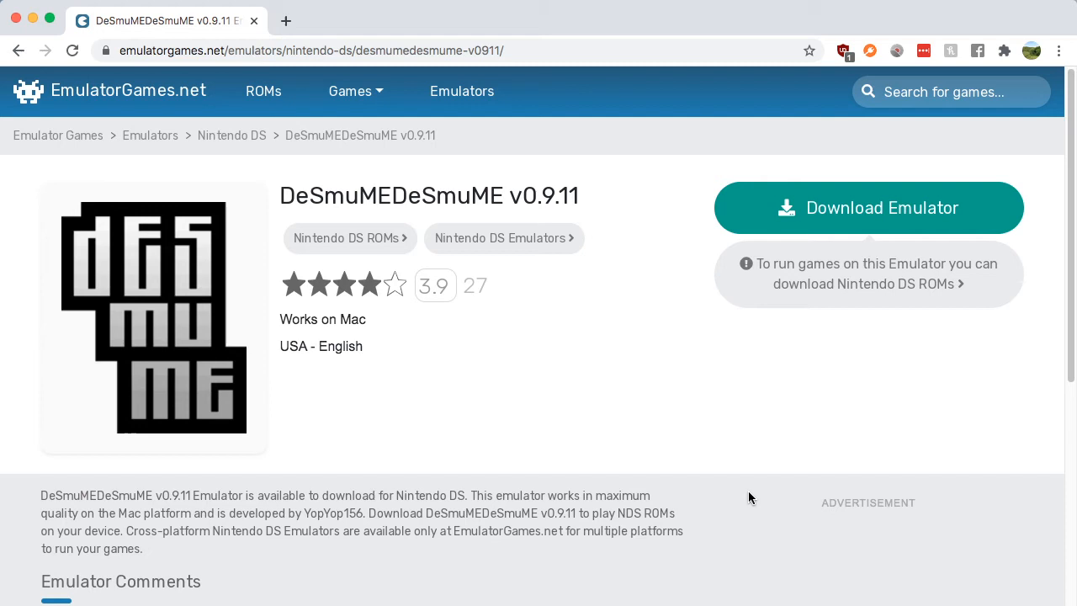